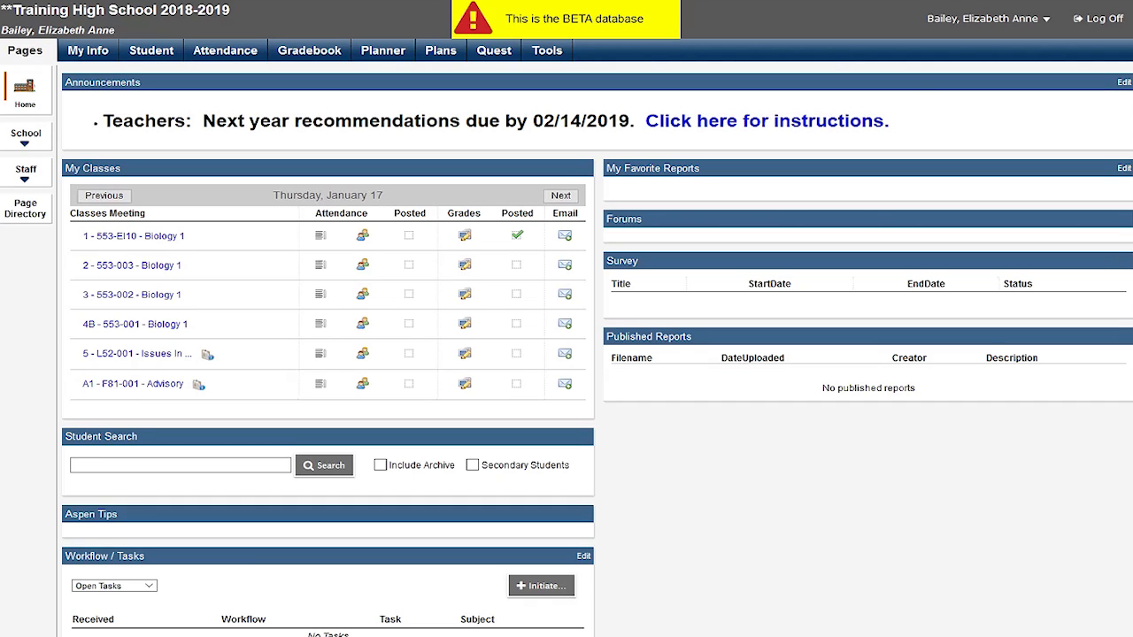
mouse_move(953, 474)
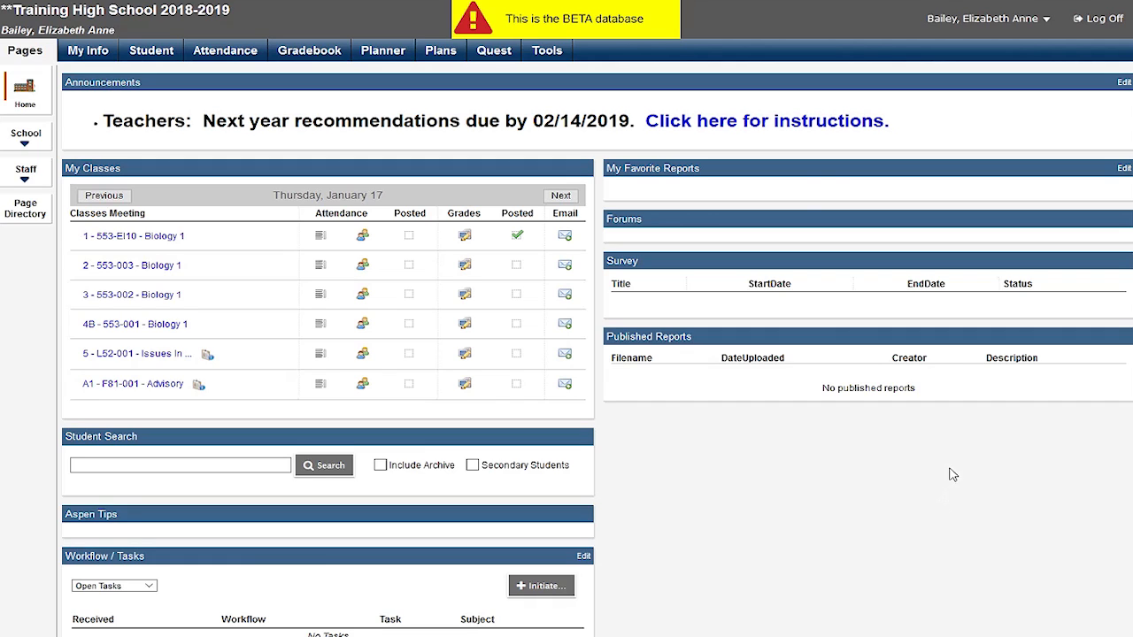
mouse_move(808, 189)
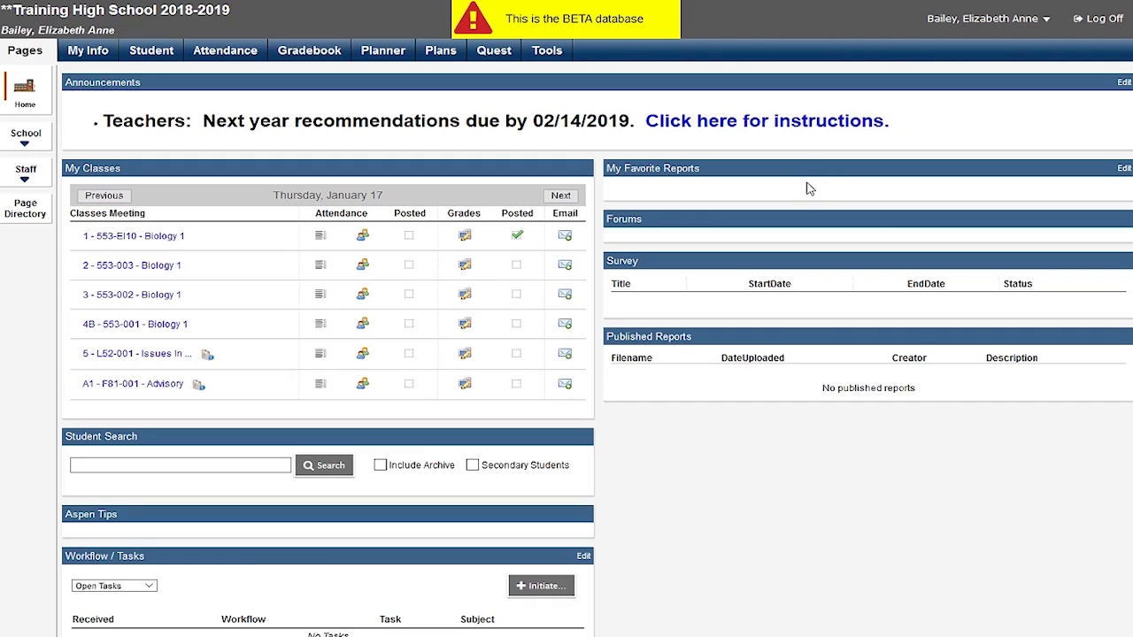
mouse_move(401, 288)
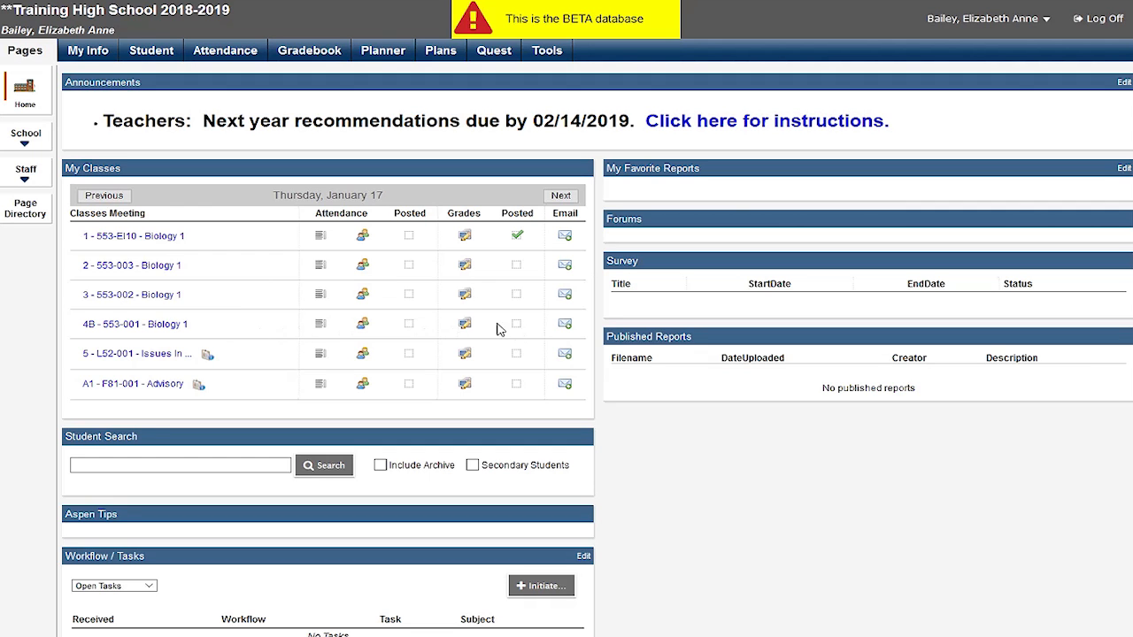
mouse_move(464, 324)
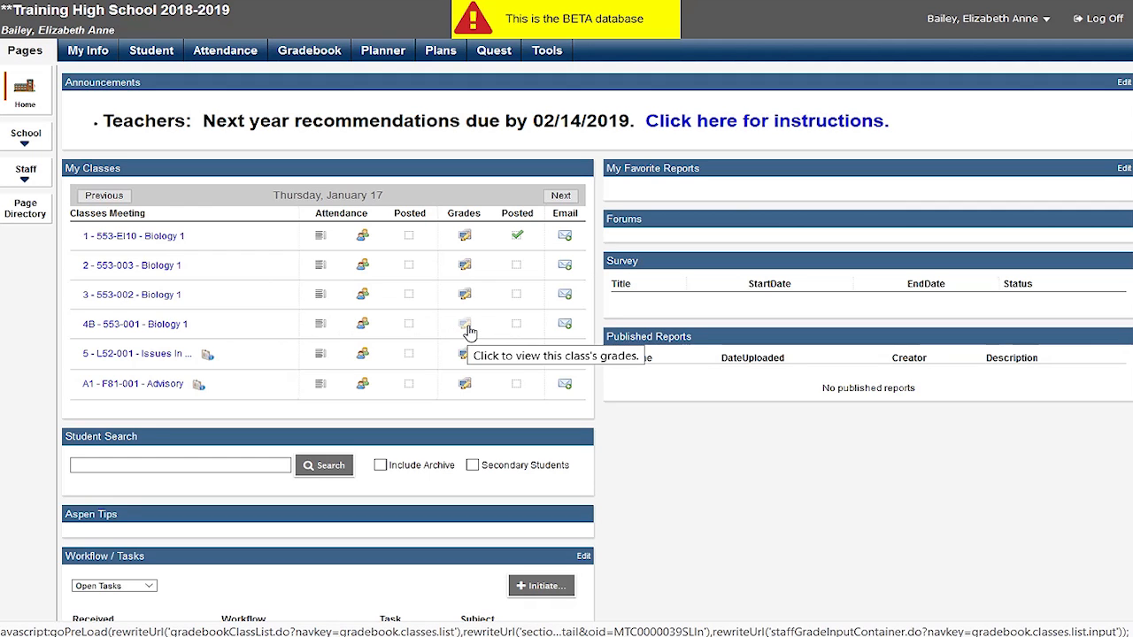
Open the 4B Biology 1 (553-001) Q3 grade sheet and select the first student's Pd3 Mark
left_click(464, 324)
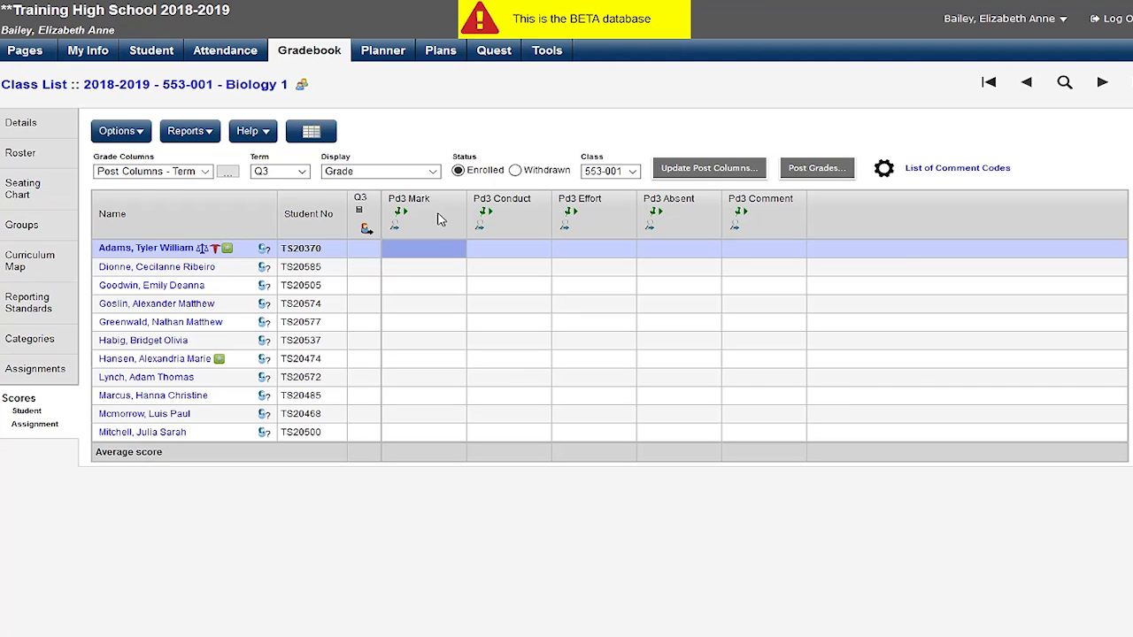
left_click(423, 248)
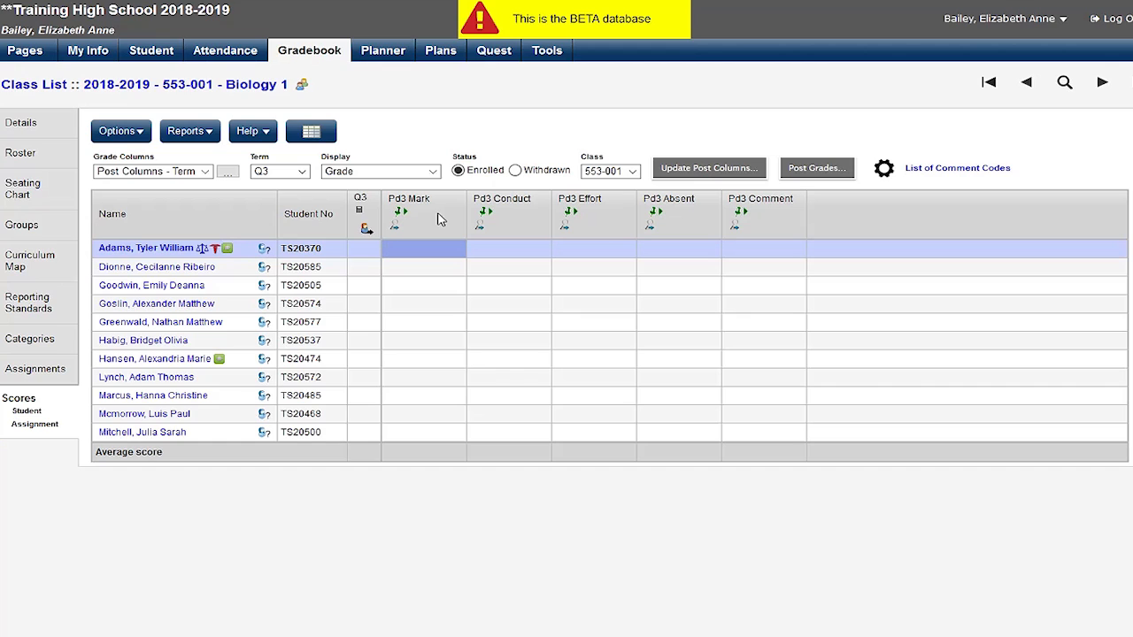
left_click(422, 248)
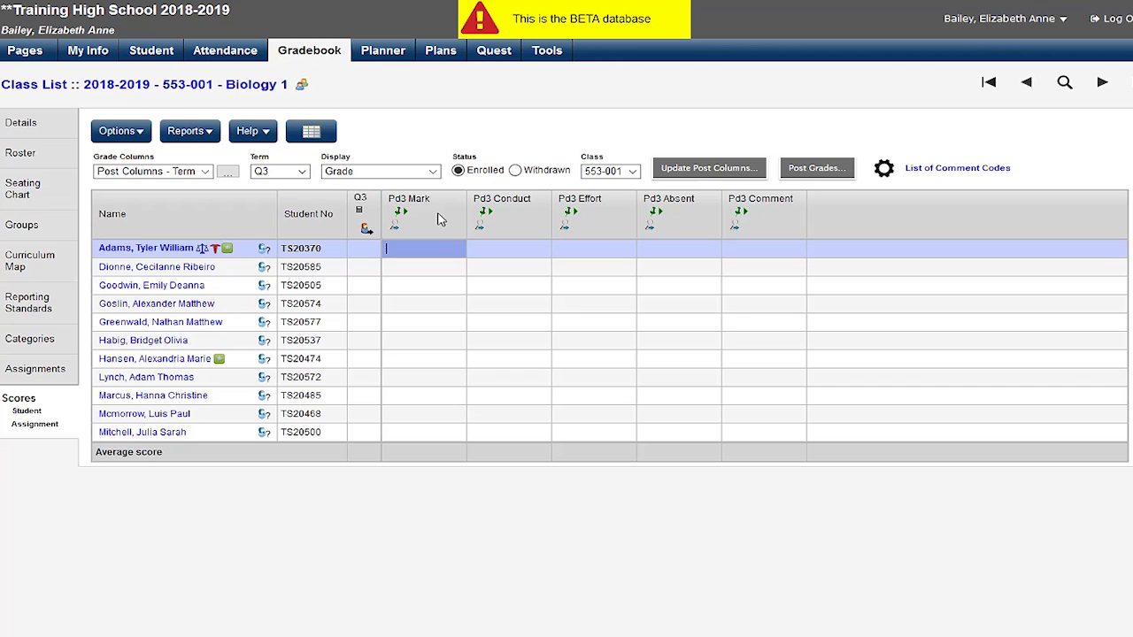
mouse_move(942, 89)
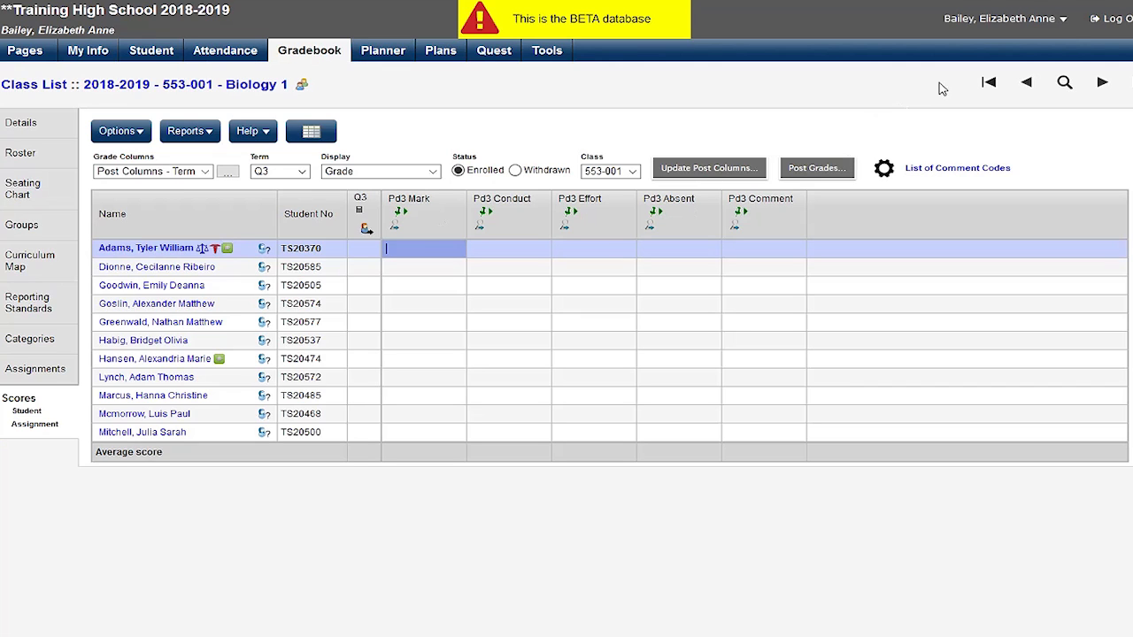
Enable 'Show course selection recommendation' in user preferences and save it
left_click(1000, 19)
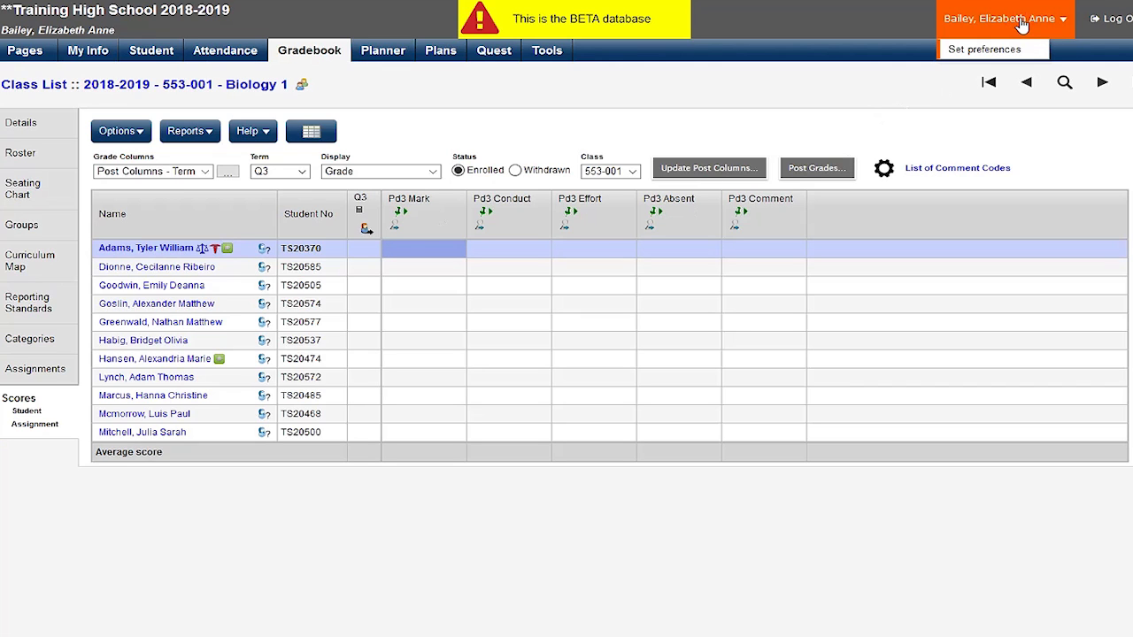
mouse_move(993, 49)
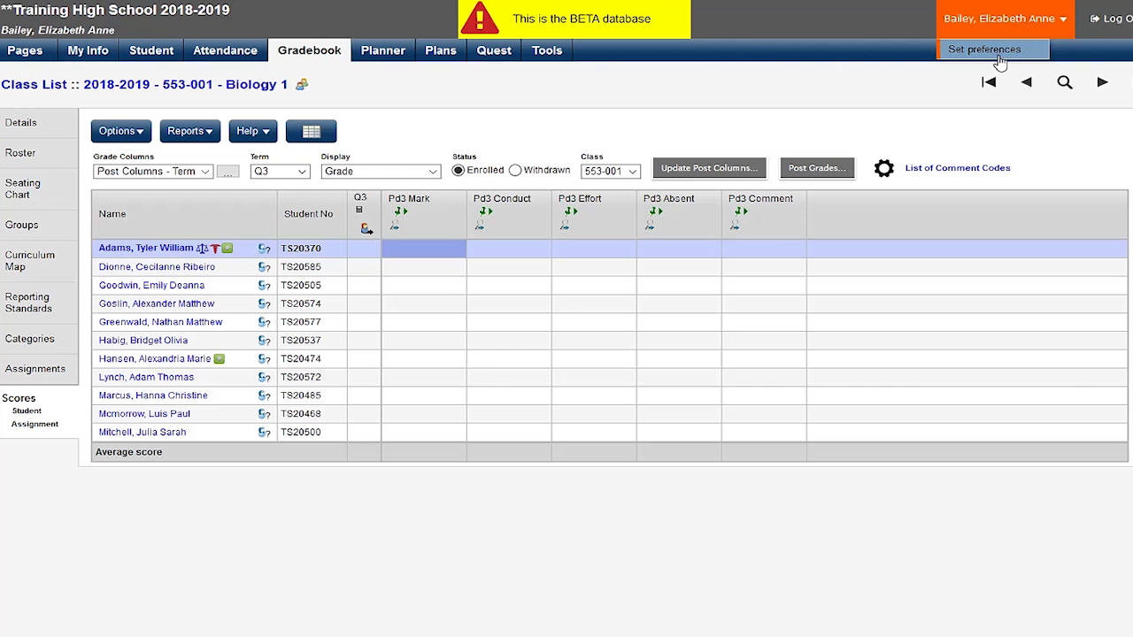
left_click(986, 49)
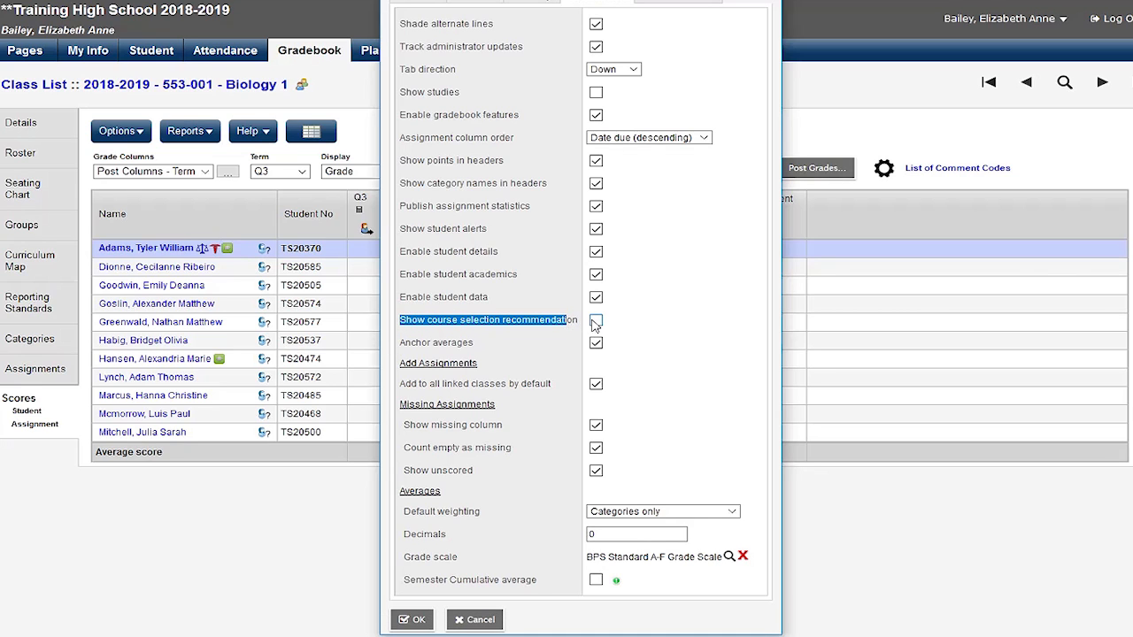
left_click(596, 320)
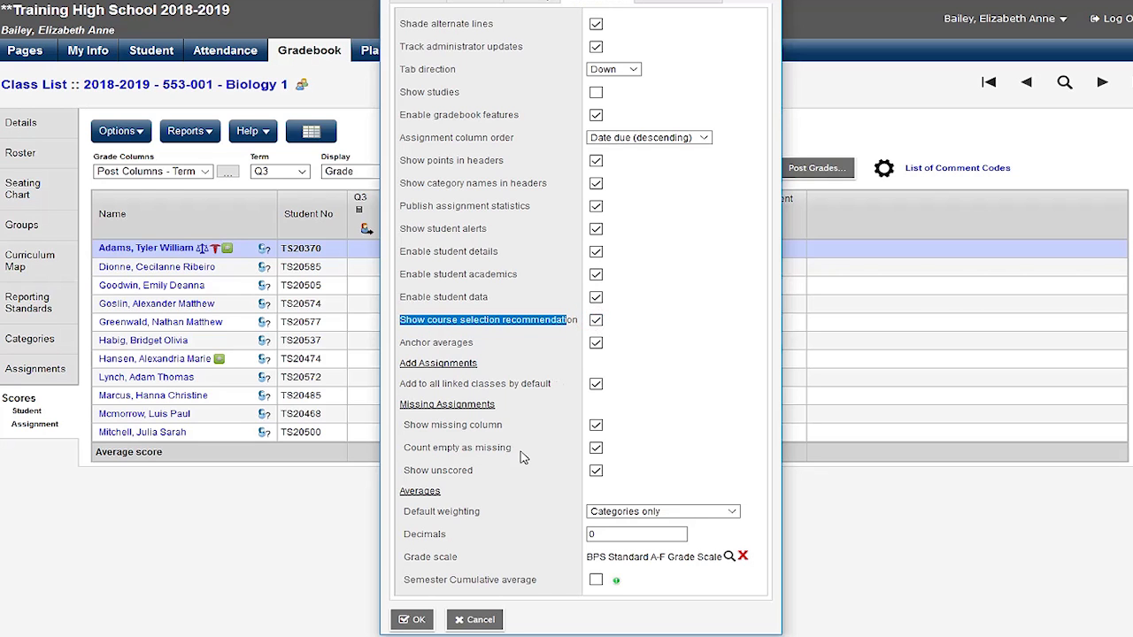
left_click(411, 618)
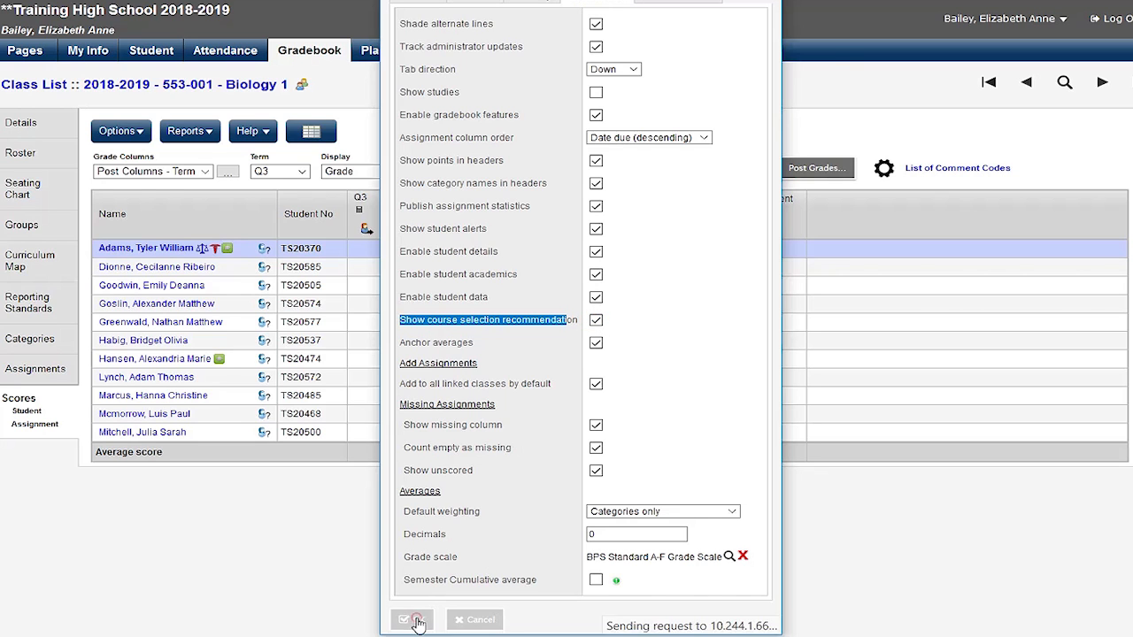
left_click(406, 619)
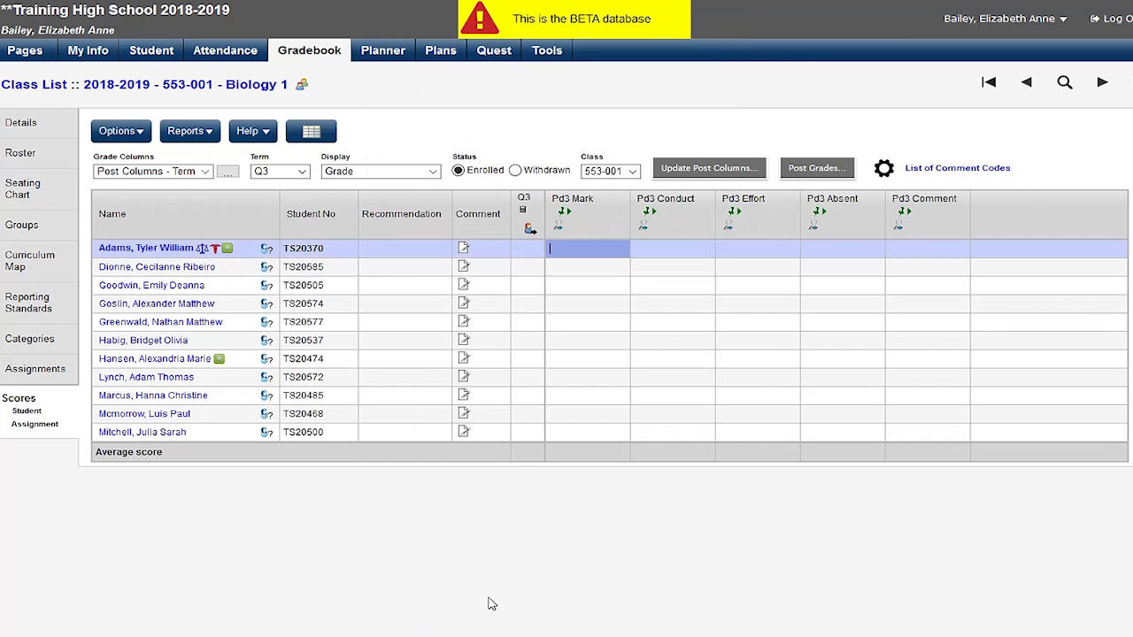
Set the first student's Recommendation to course 554
left_click(400, 248)
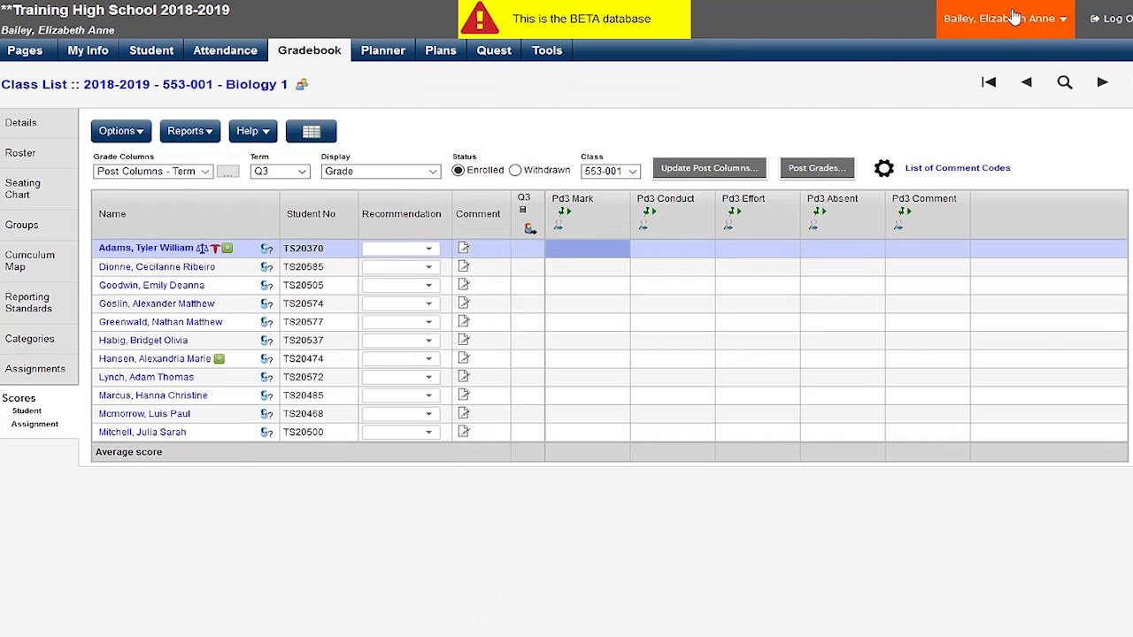
mouse_move(1013, 31)
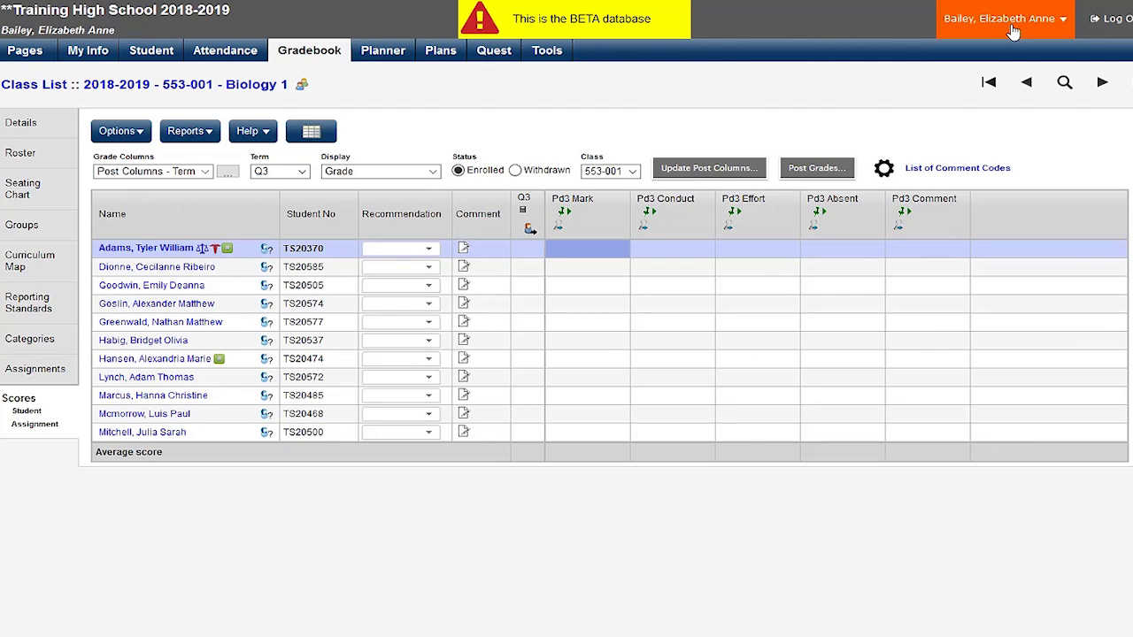
mouse_move(412, 226)
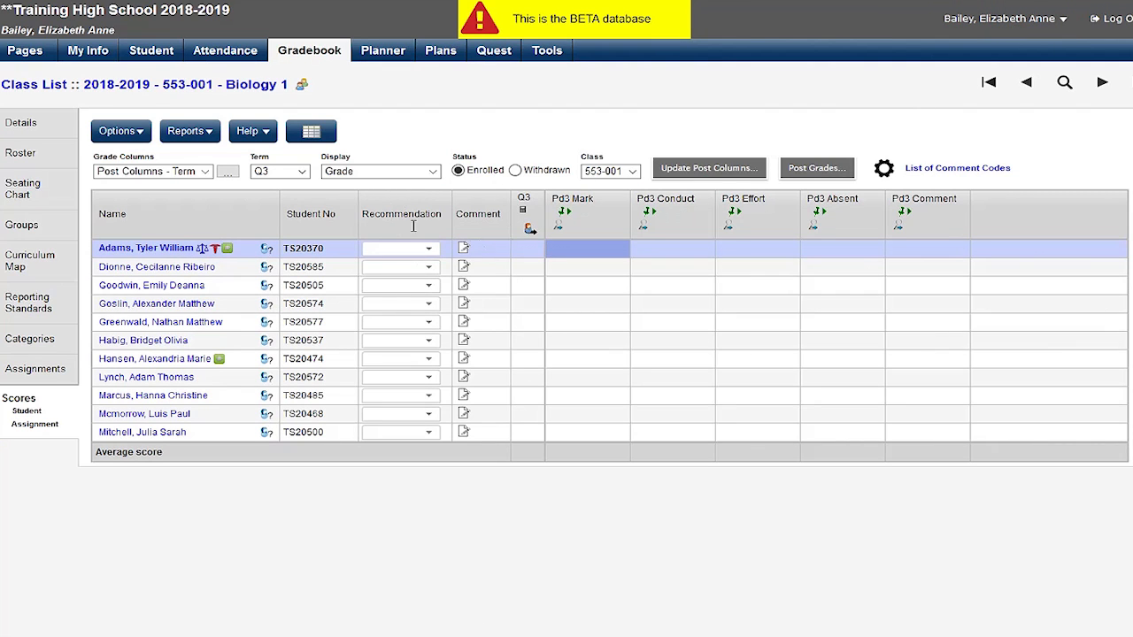
left_click(584, 248)
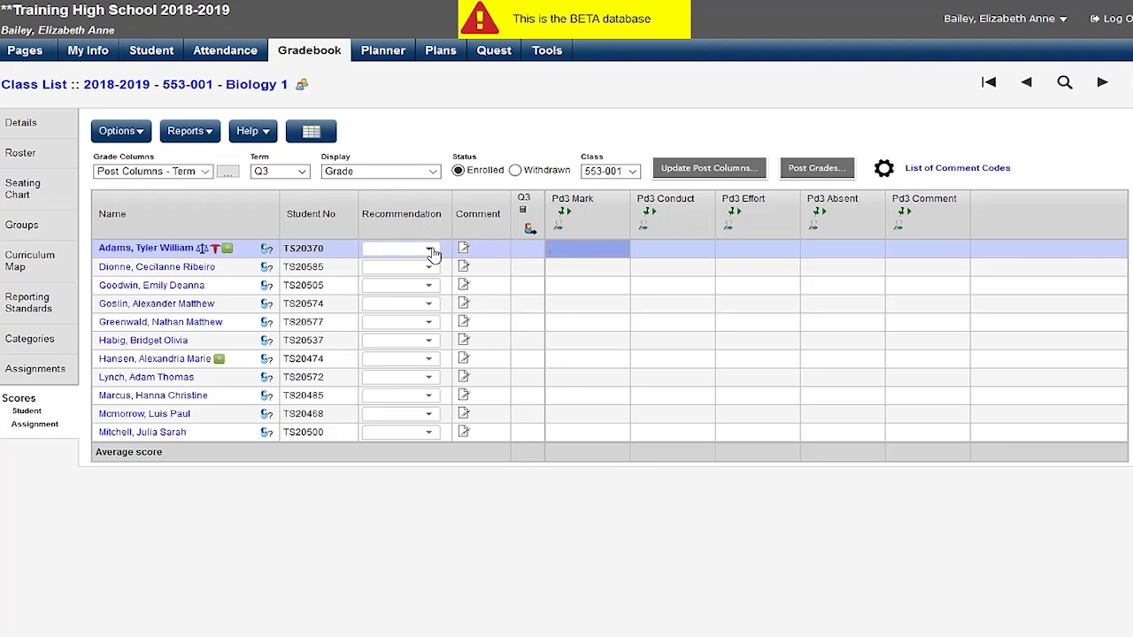
left_click(428, 247)
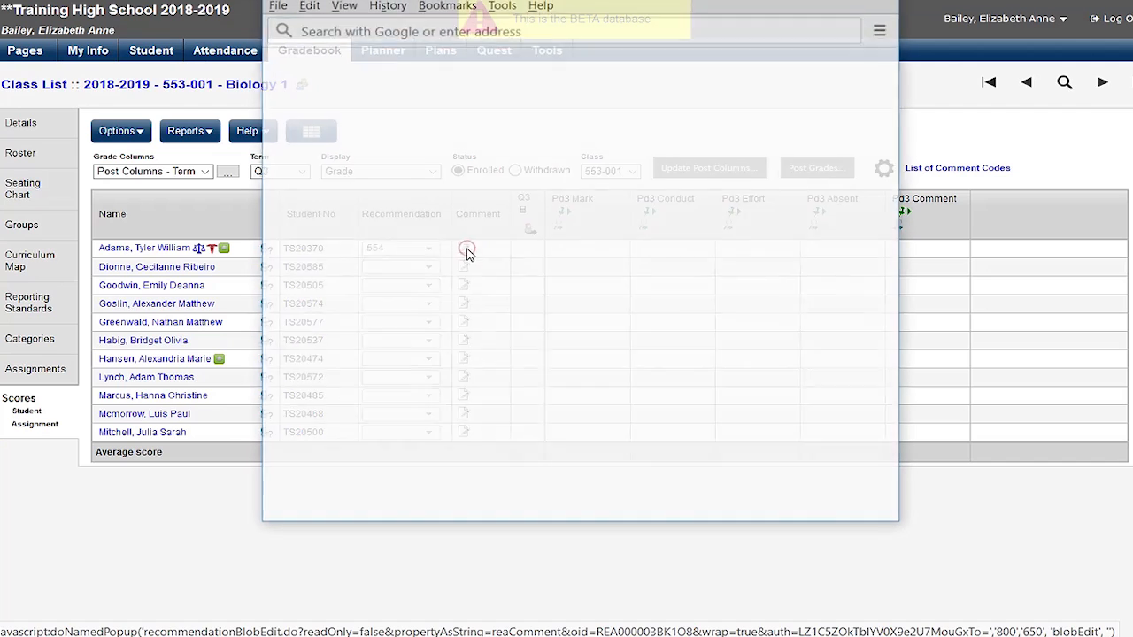
Save the comment 'Tyler will do great.' on the first student's recommendation
left_click(466, 248)
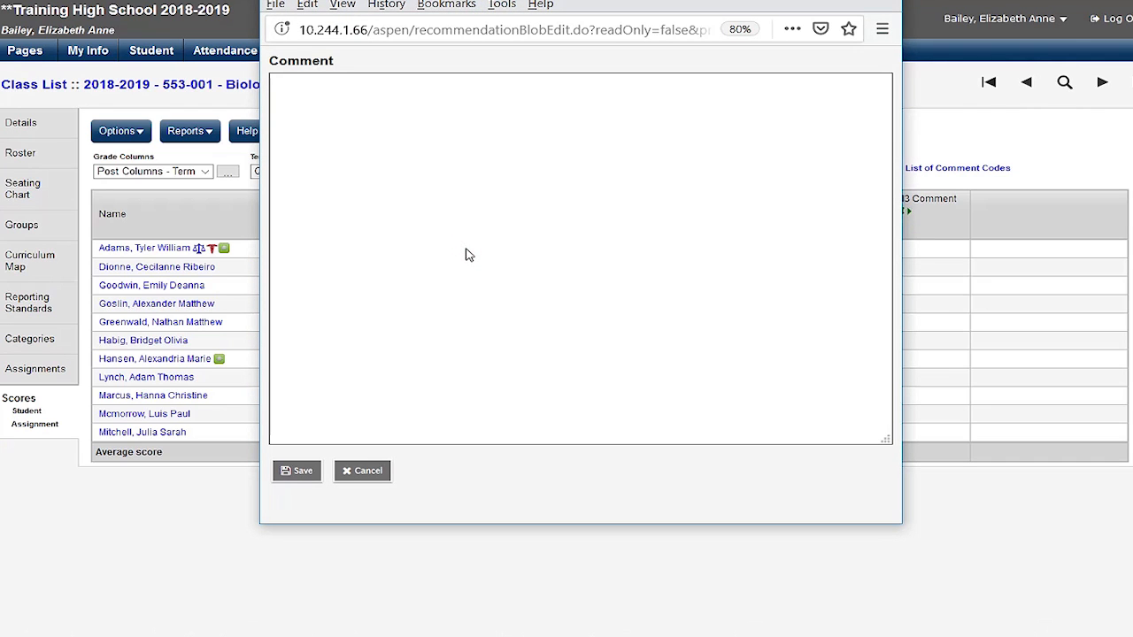
left_click(443, 103)
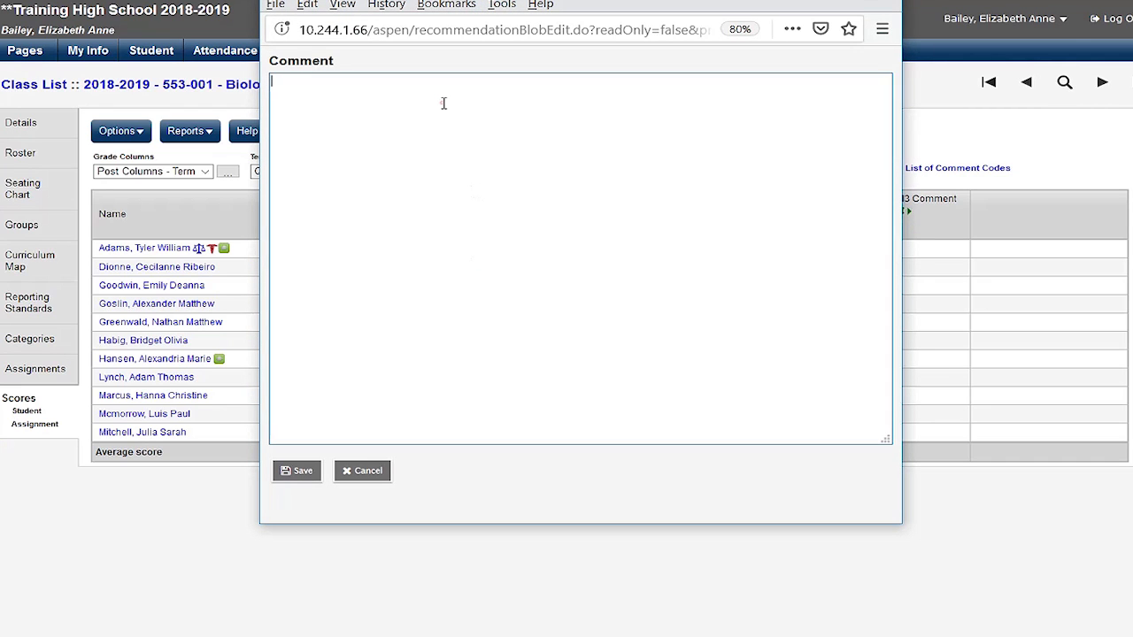
type("Tyler will do great.")
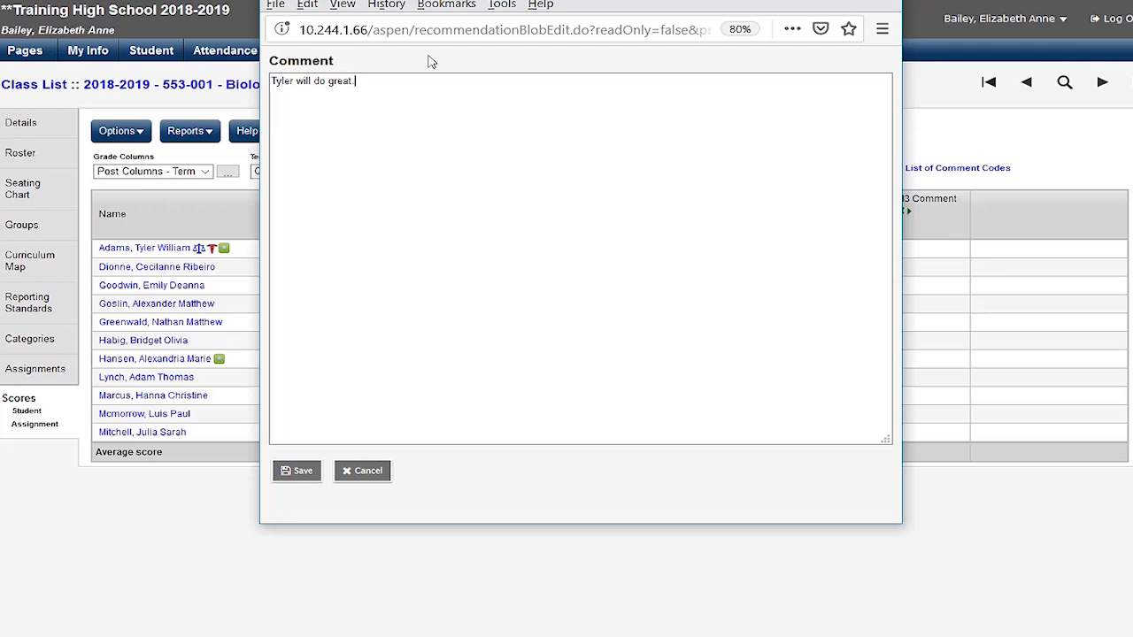
left_click(297, 470)
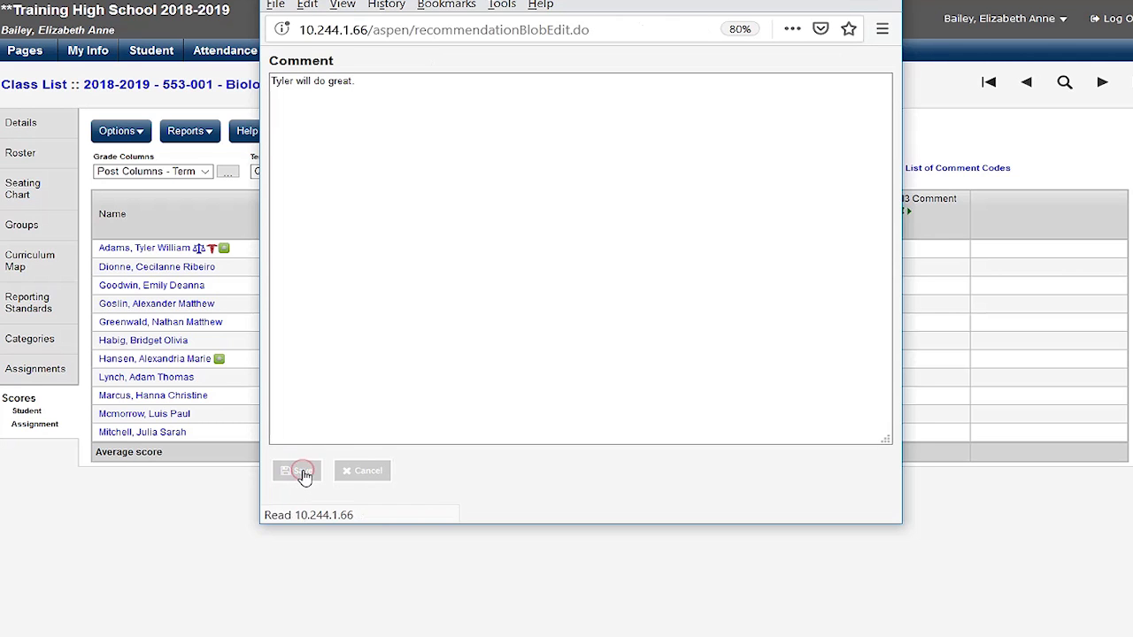
left_click(295, 470)
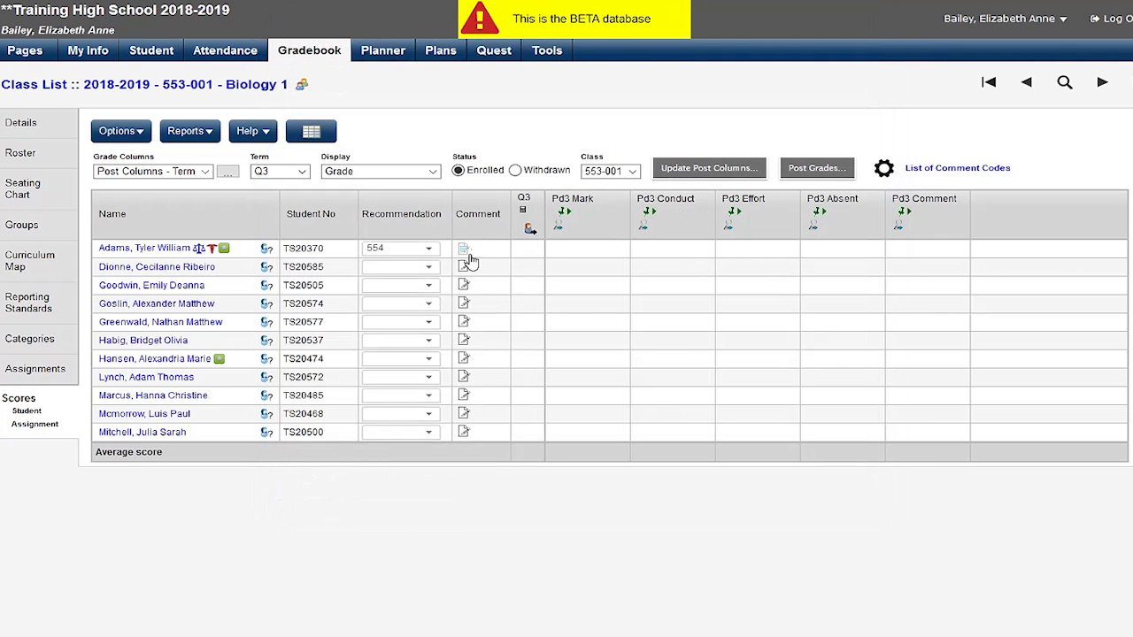
mouse_move(487, 247)
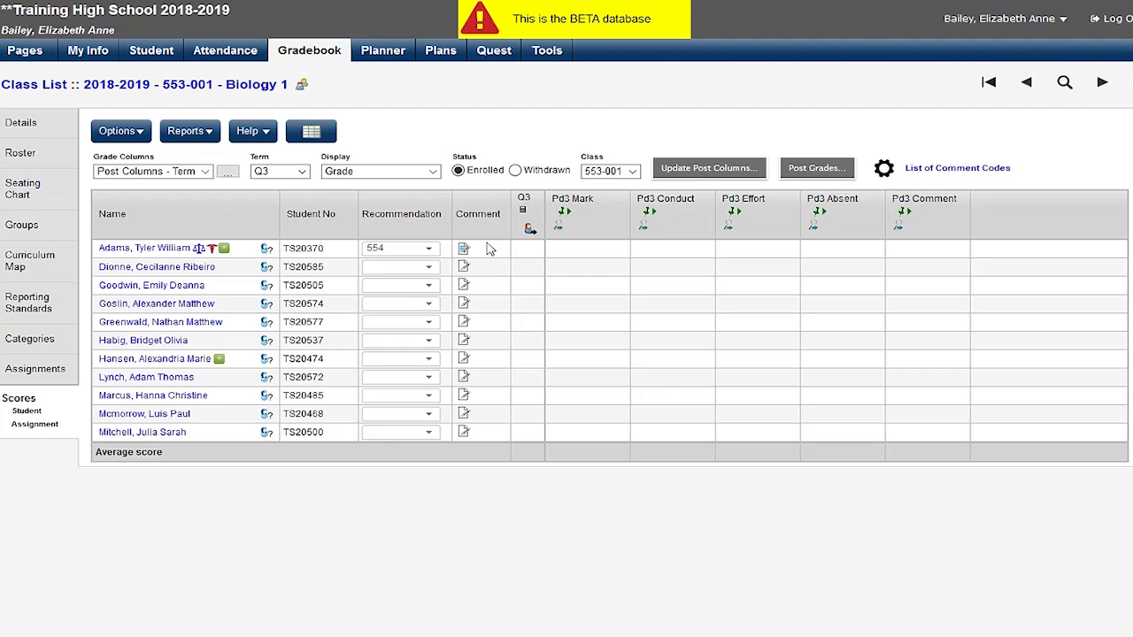
mouse_move(434, 267)
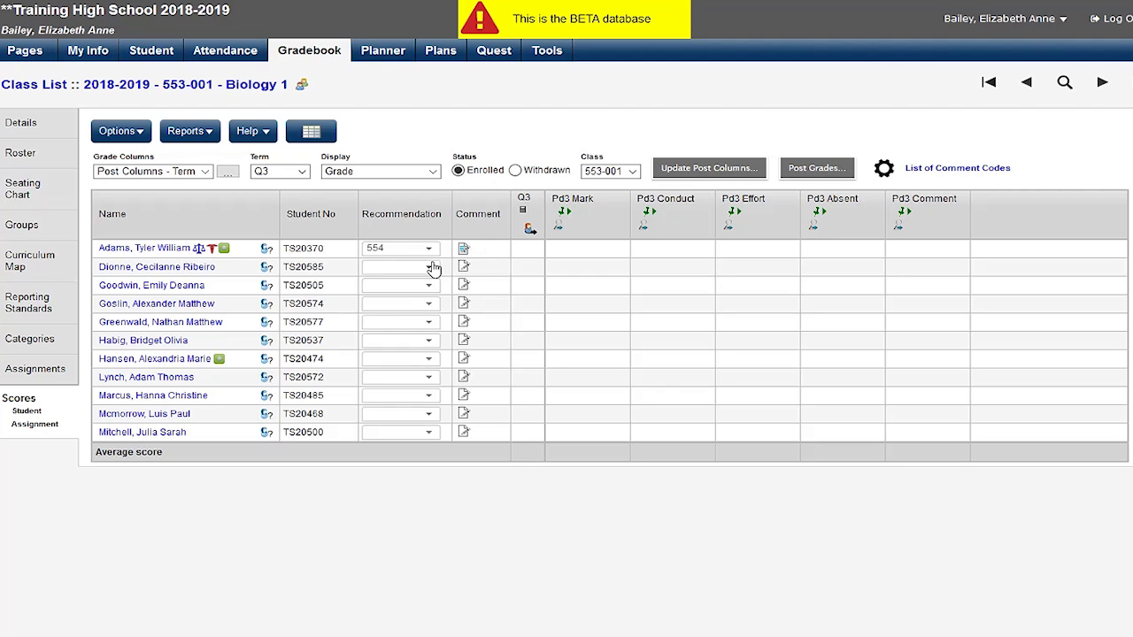
Choose course 554 in the second student's Recommendation drop-down to fill the whole class
left_click(429, 266)
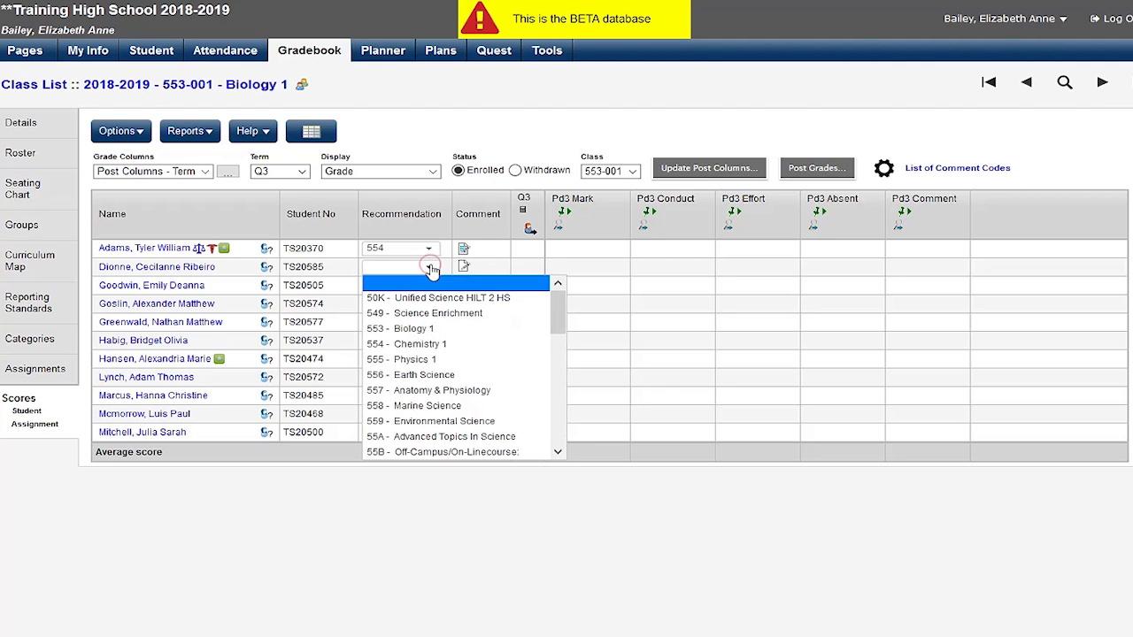
left_click(405, 343)
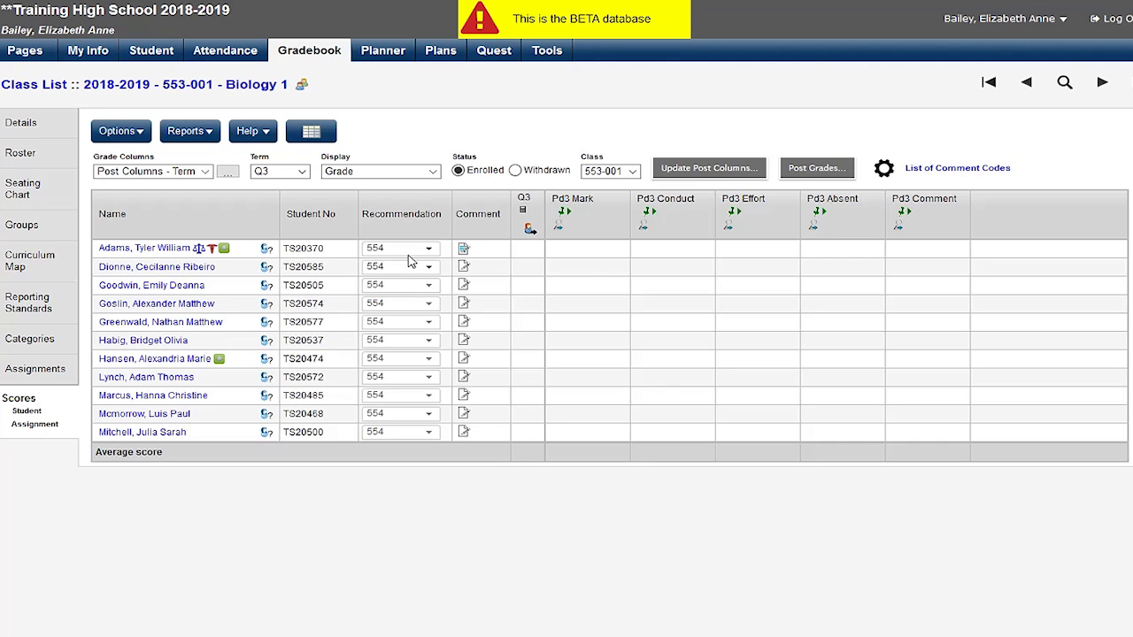
mouse_move(413, 265)
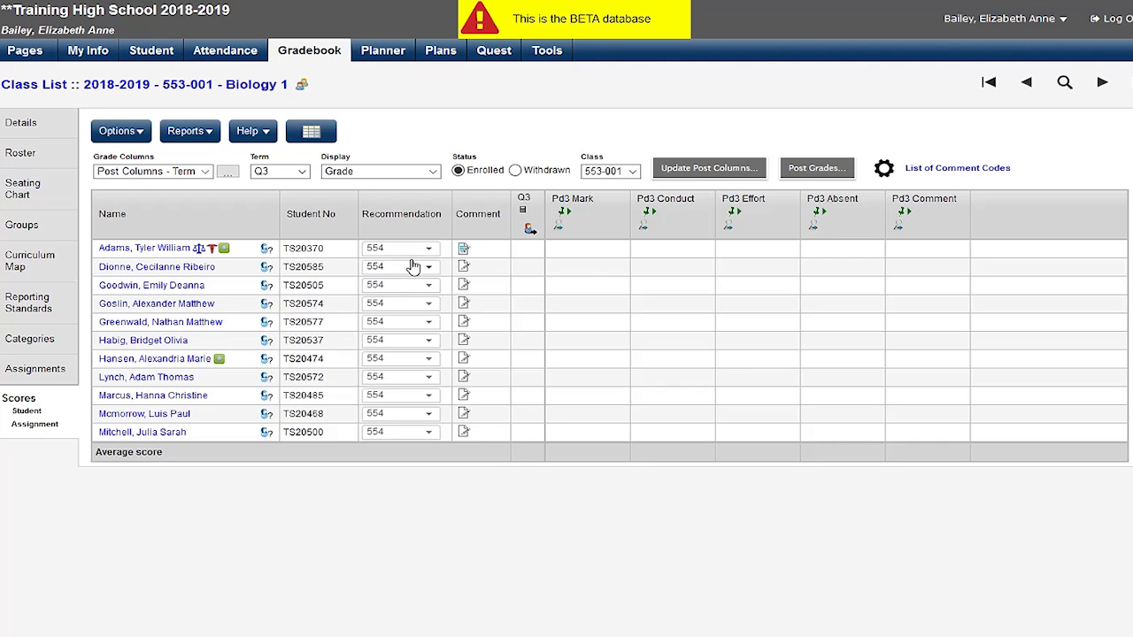
mouse_move(387, 300)
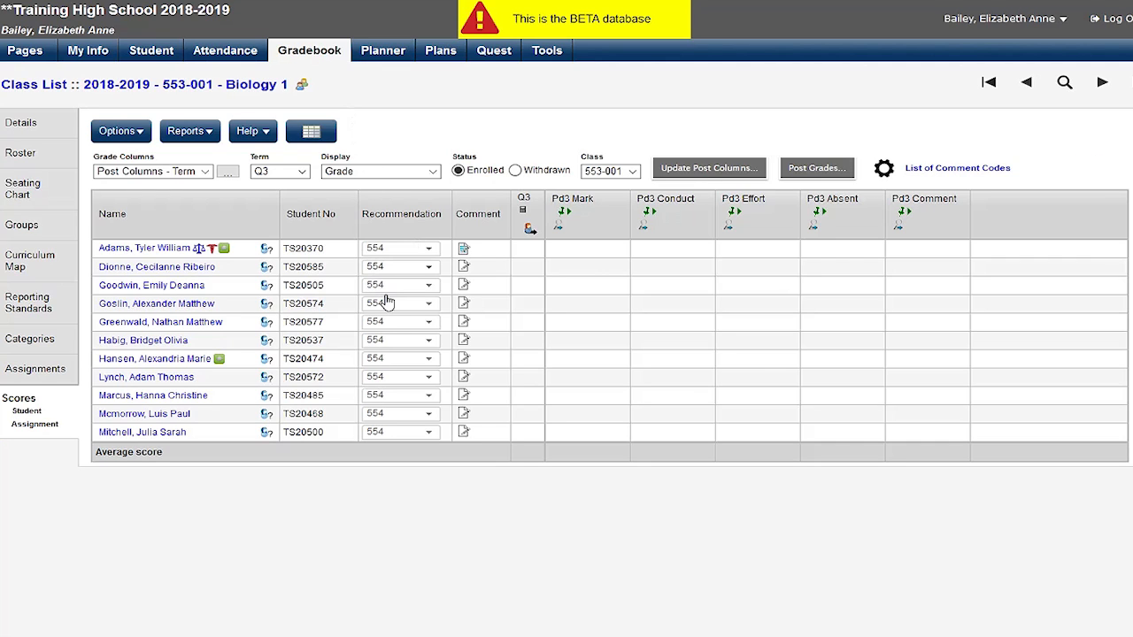
mouse_move(423, 295)
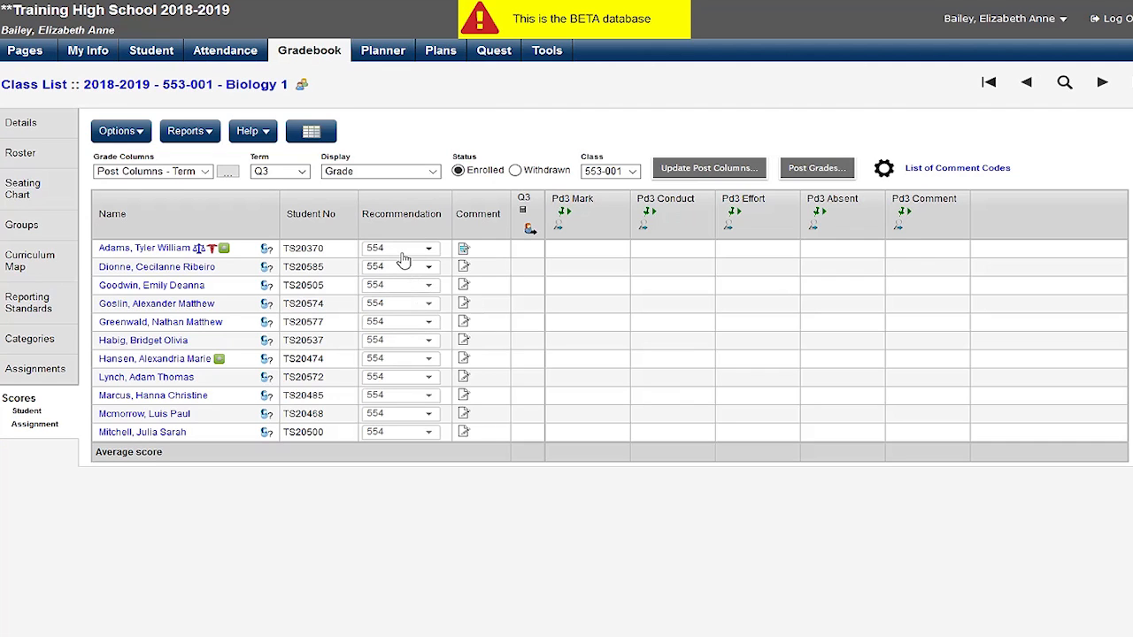
mouse_move(404, 268)
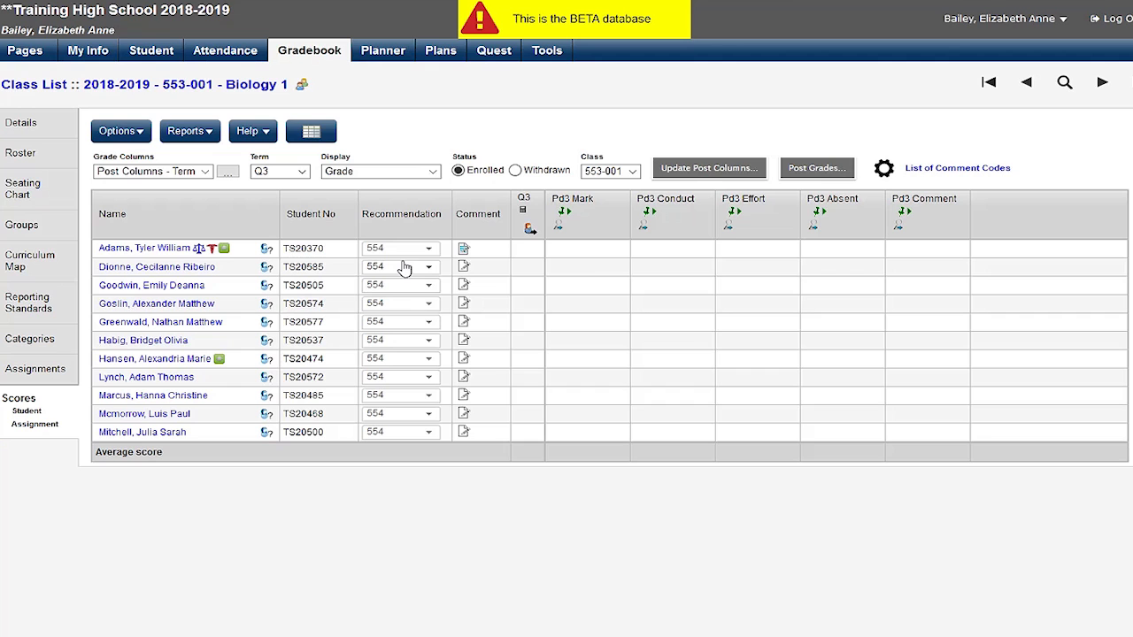
mouse_move(433, 289)
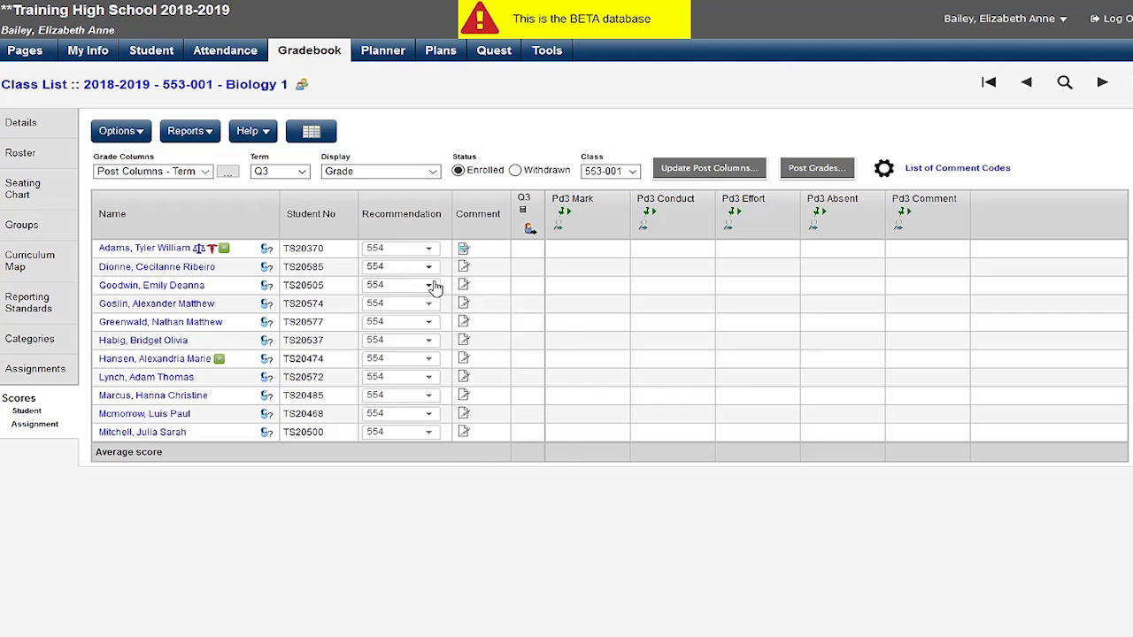
Change the third and fifth students' recommendations to 564 - Chemistry 1 Honors
left_click(428, 285)
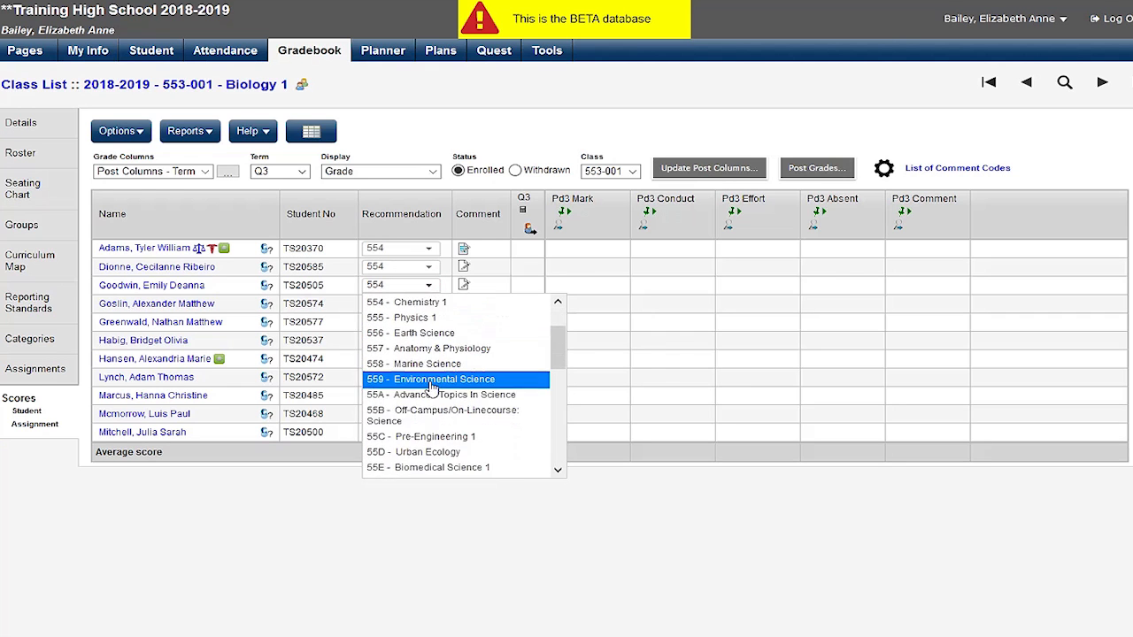
scroll("down", 3)
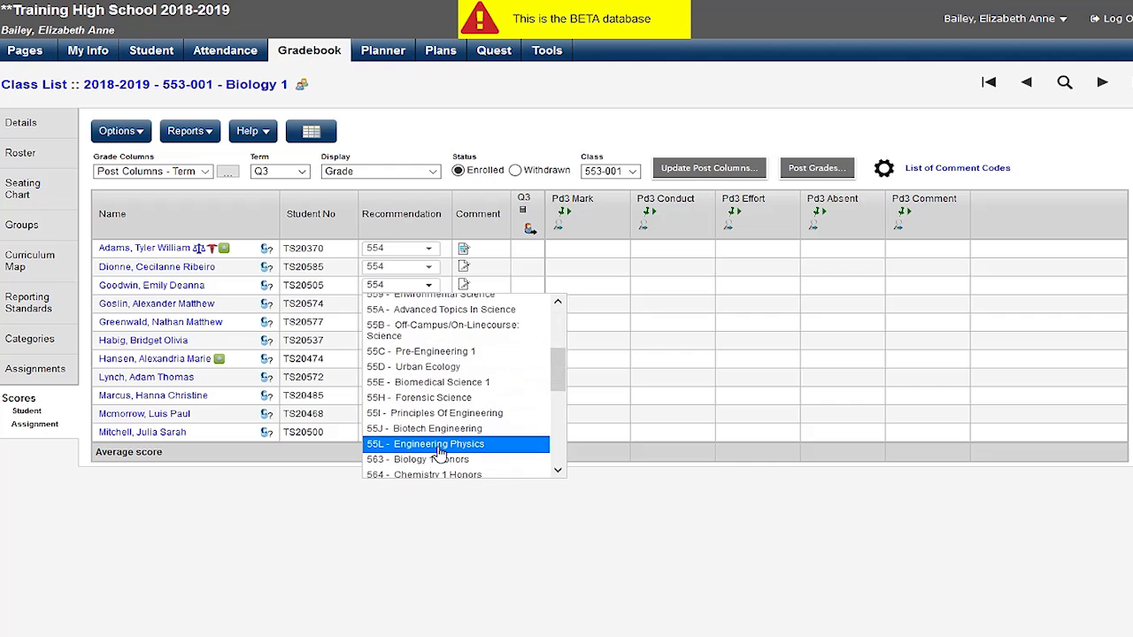
left_click(423, 475)
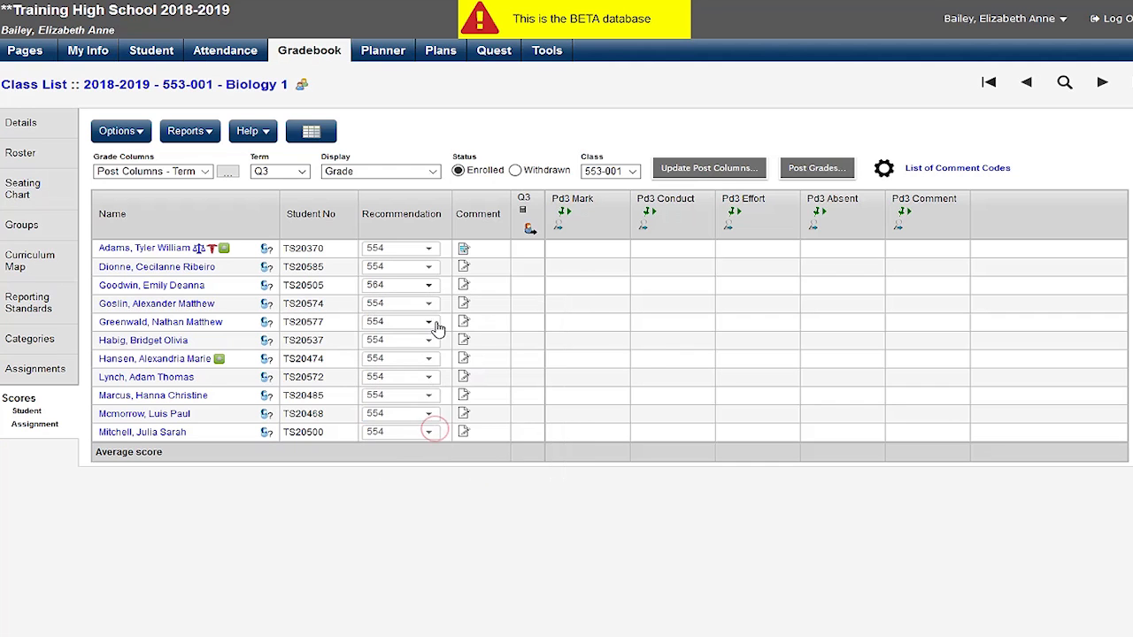
left_click(429, 321)
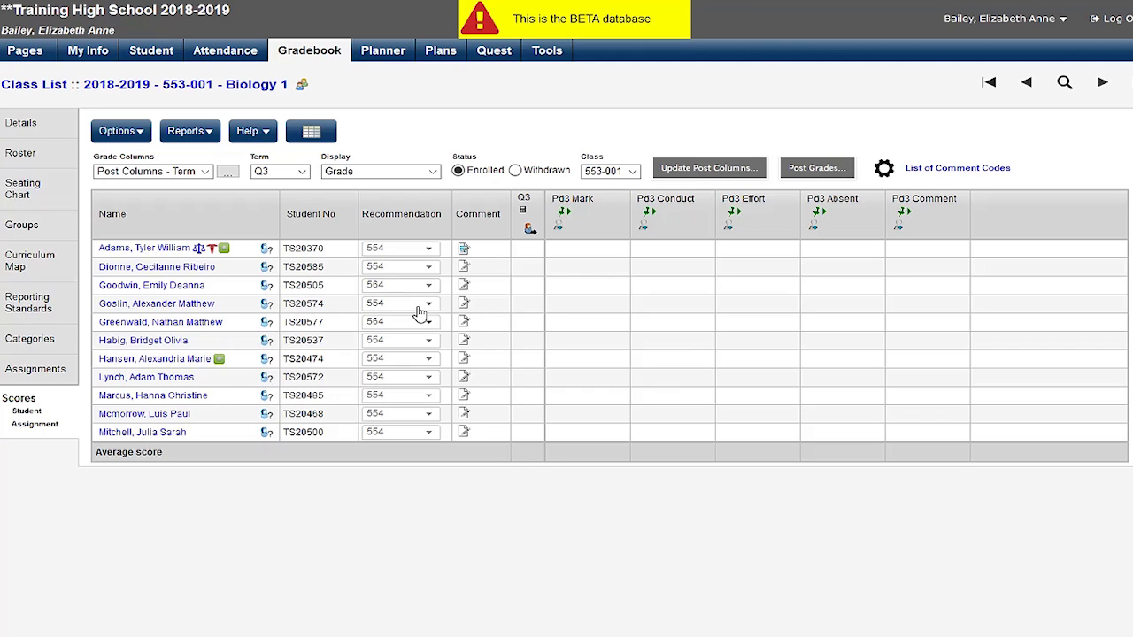
mouse_move(393, 308)
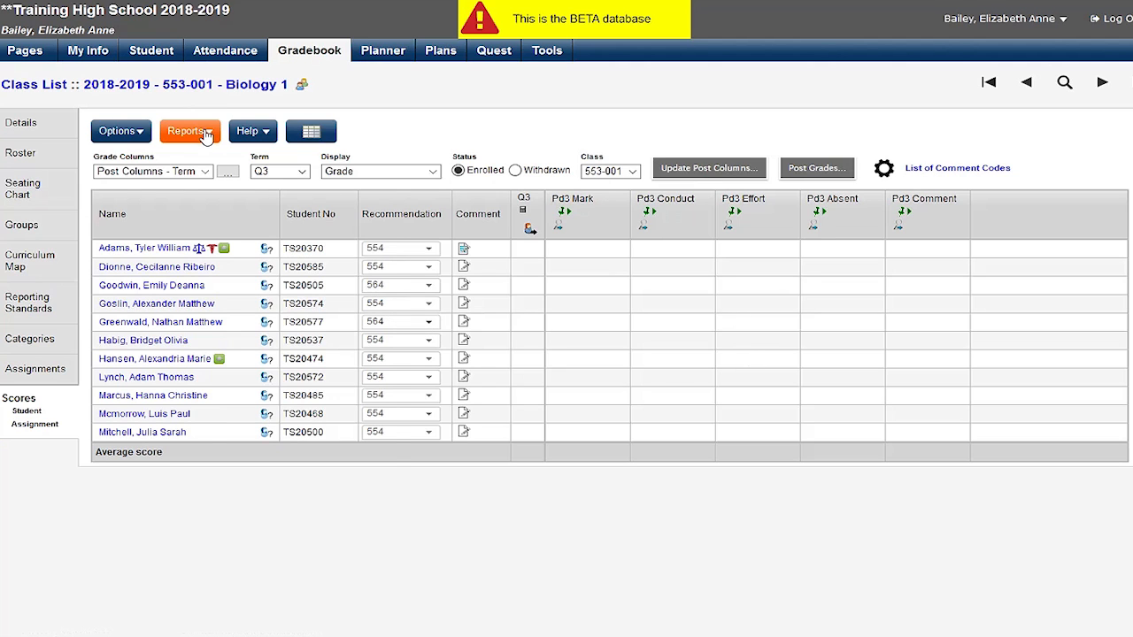
Review the gradebook and class list Reports menus, then open the help article
left_click(190, 130)
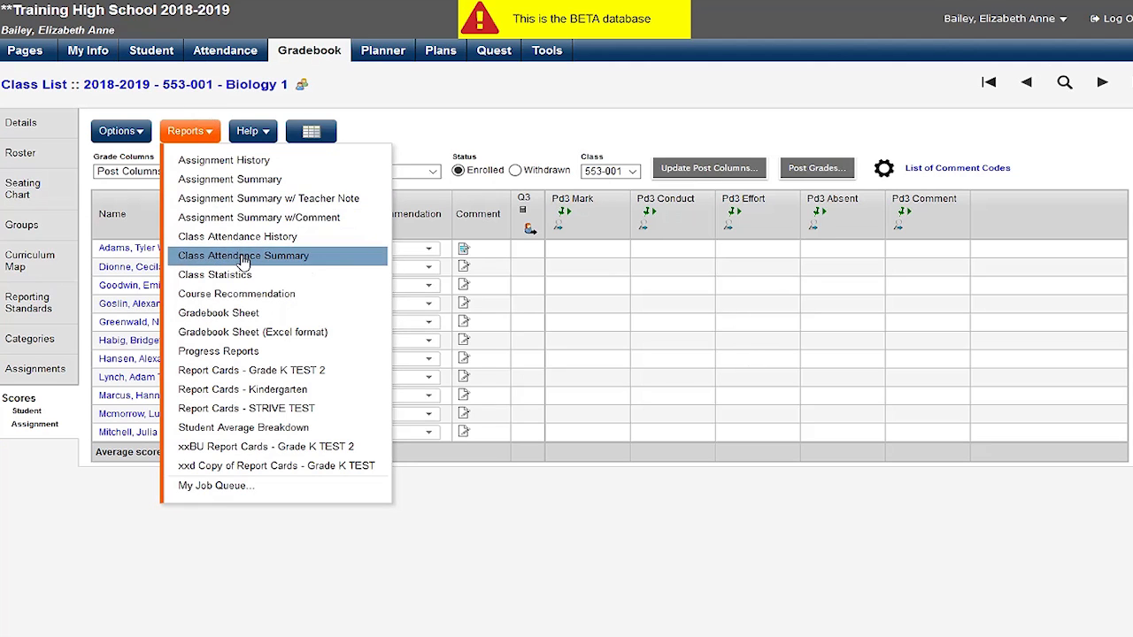
mouse_move(261, 294)
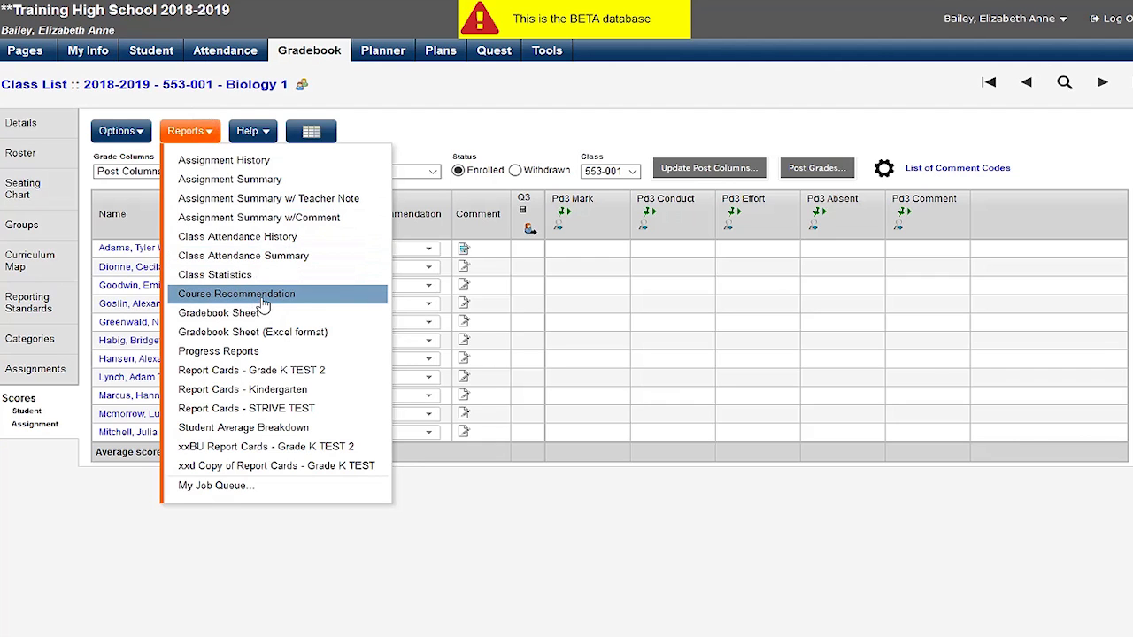
mouse_move(500, 155)
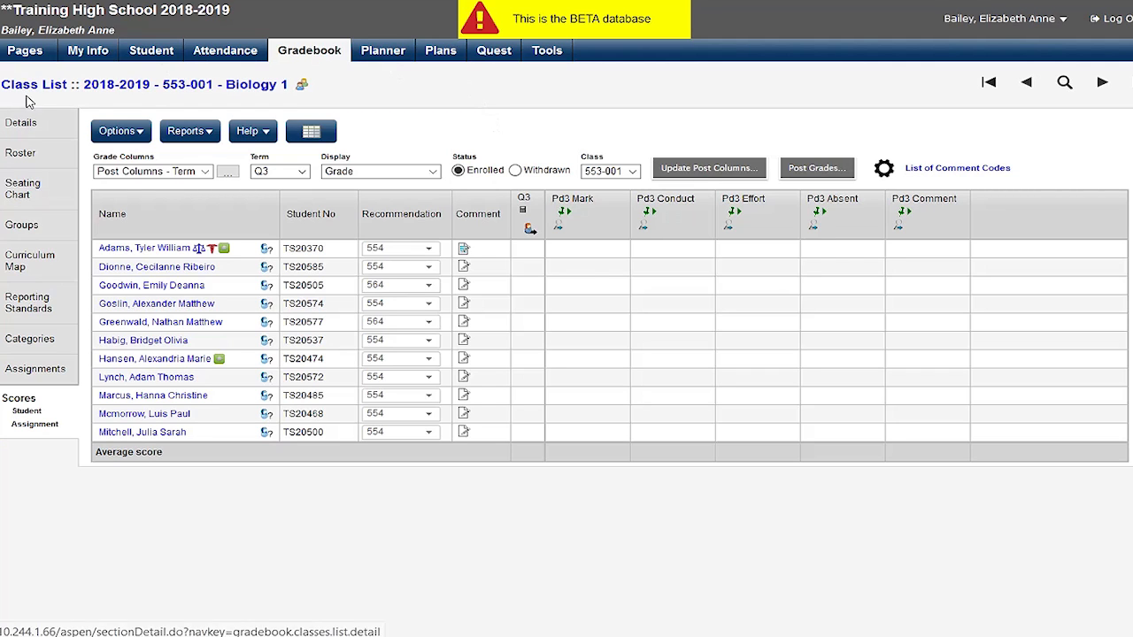
left_click(988, 82)
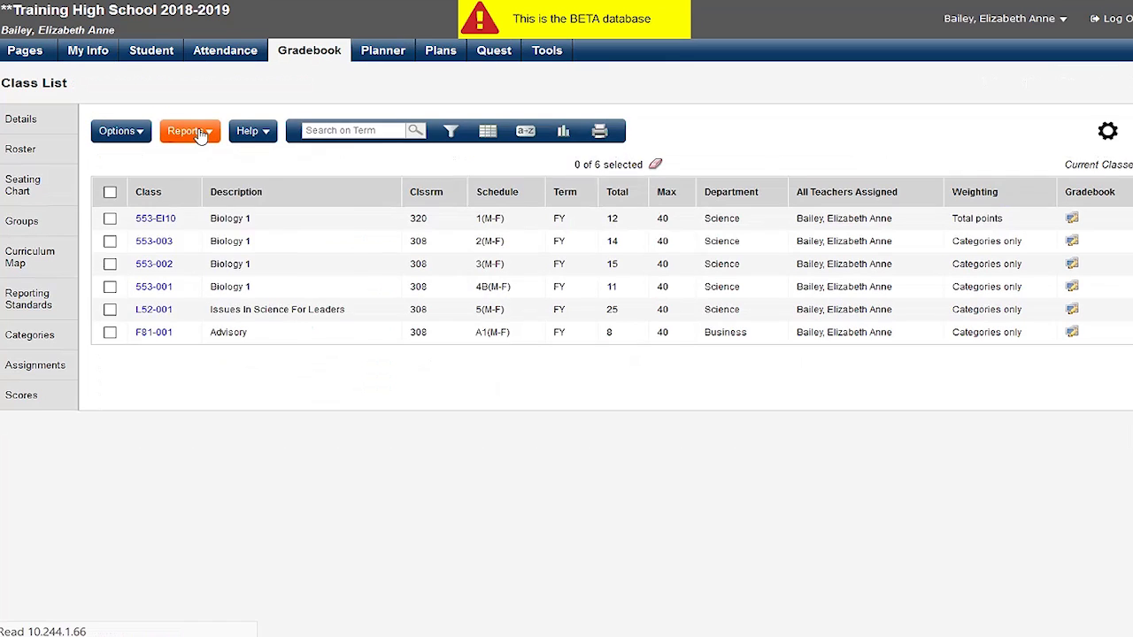
left_click(189, 130)
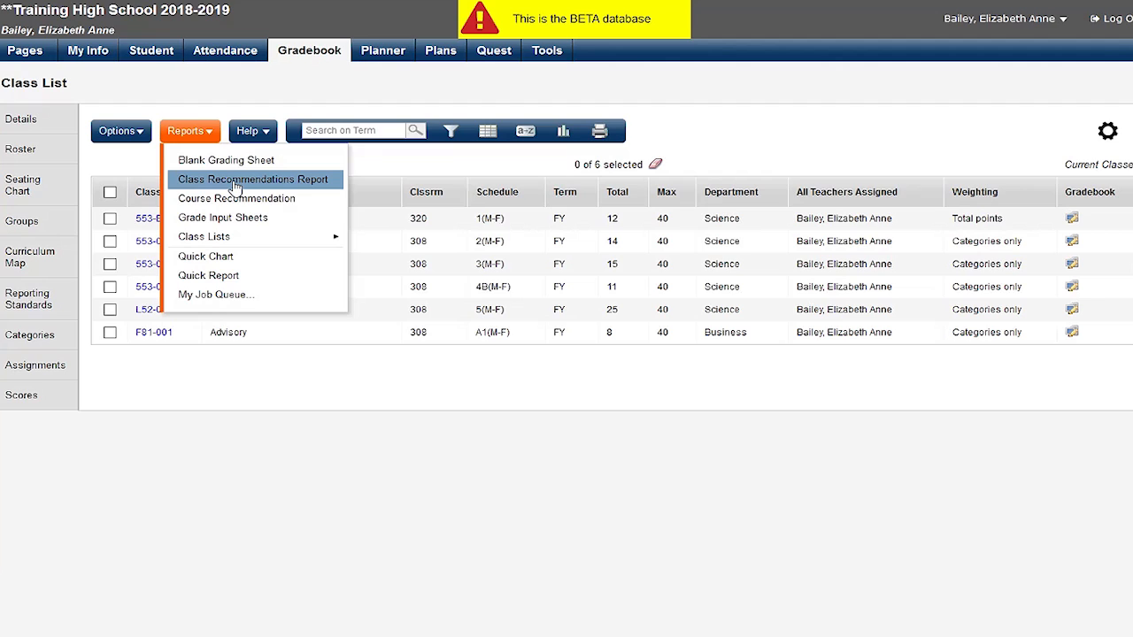
mouse_move(260, 142)
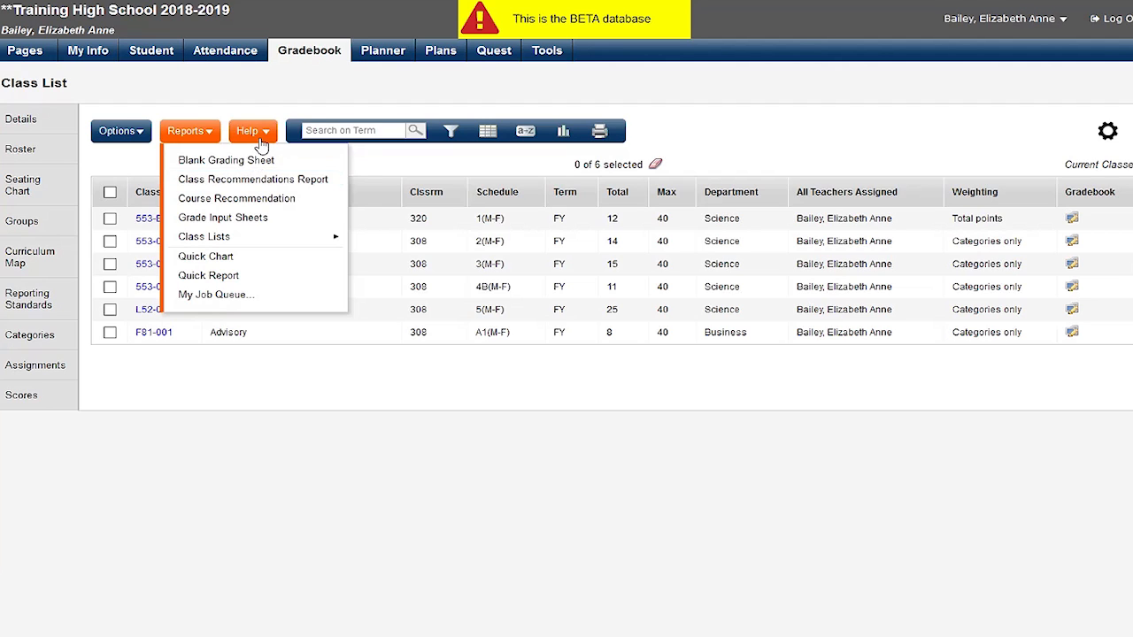
left_click(252, 130)
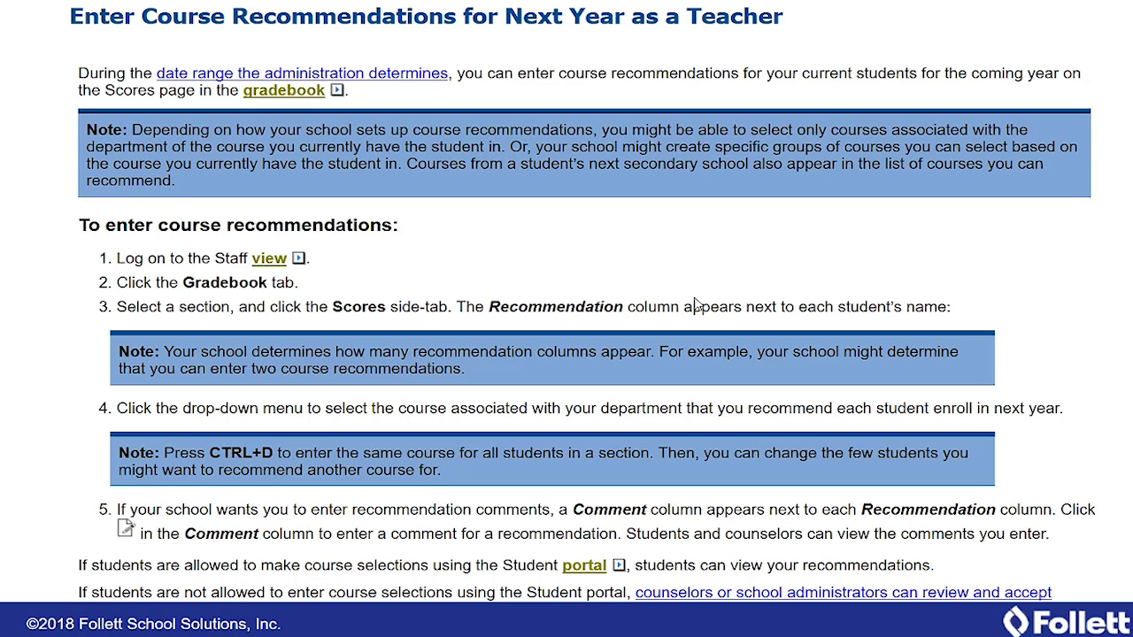
mouse_move(730, 360)
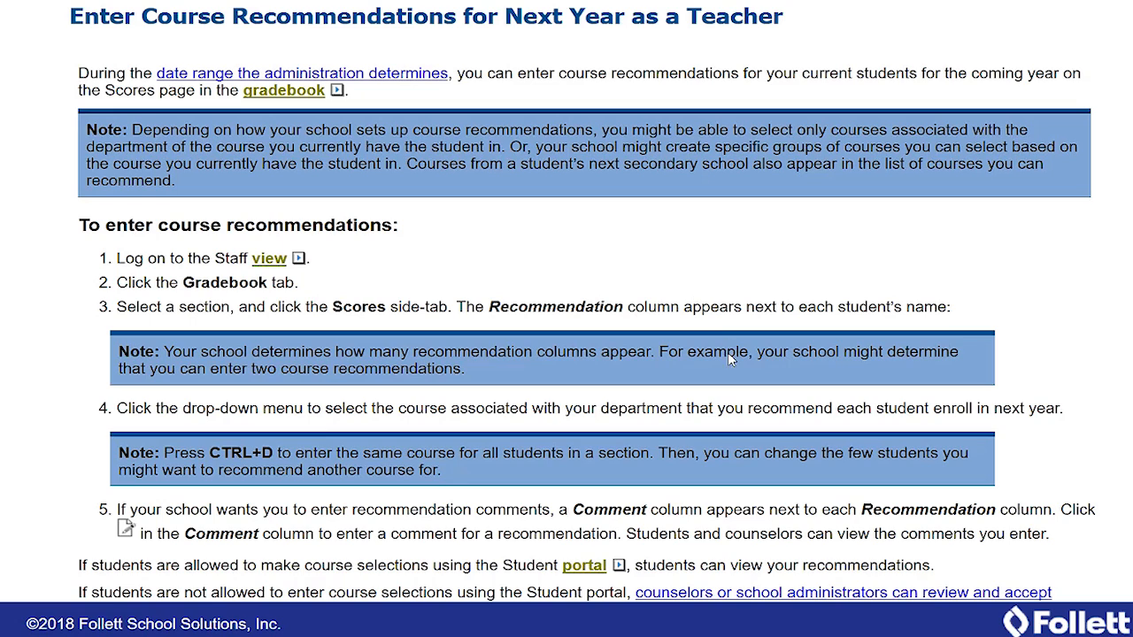
mouse_move(689, 282)
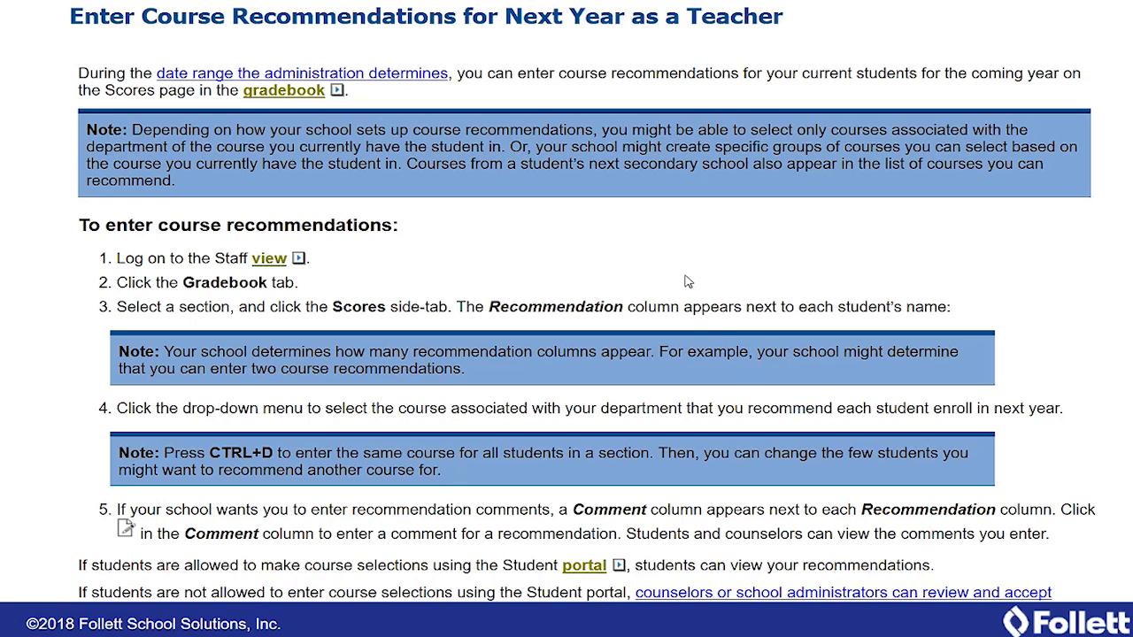